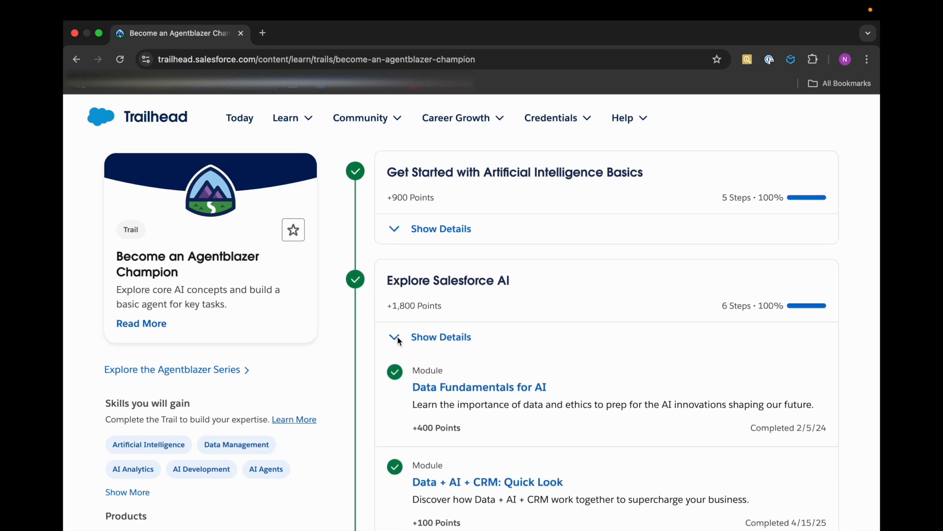
Step: Open the Introduction to Agentforce module from Meet Agentforce in a new tab
scroll(down, 3)
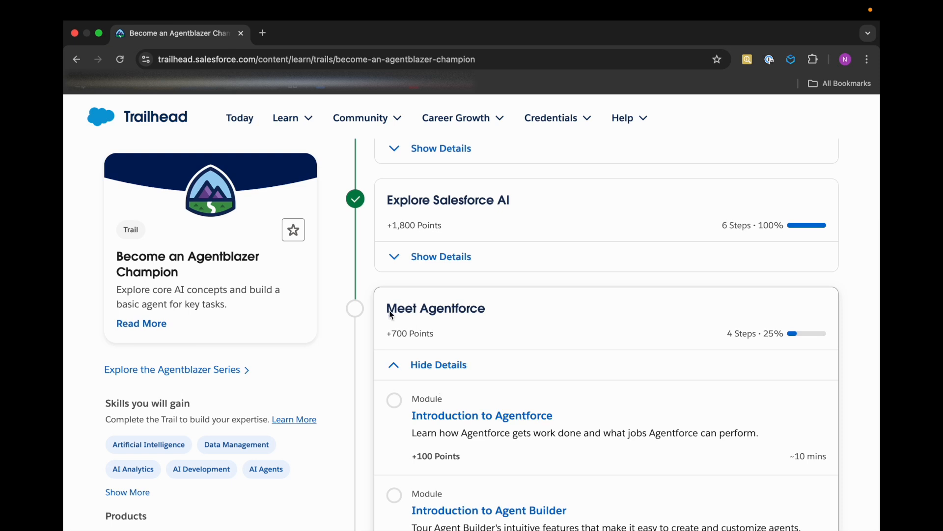
scroll(down, 3)
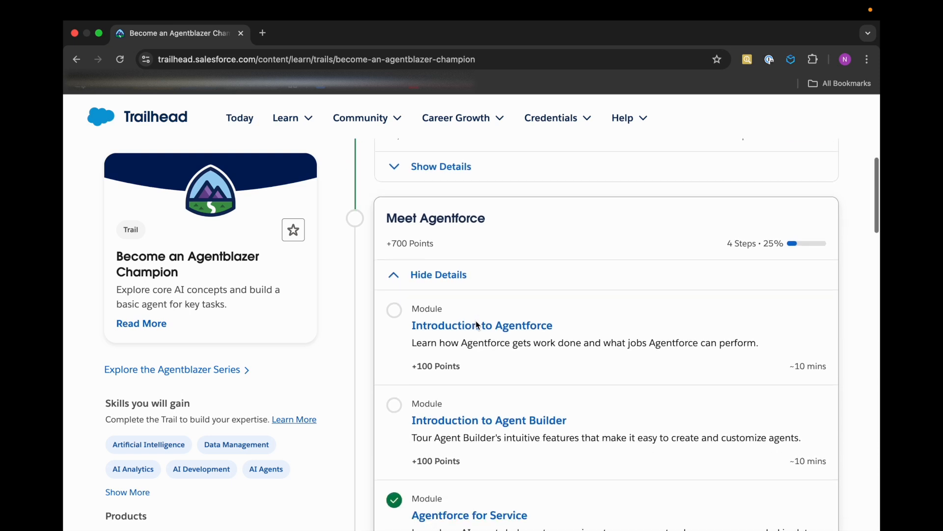
mouse_move(459, 306)
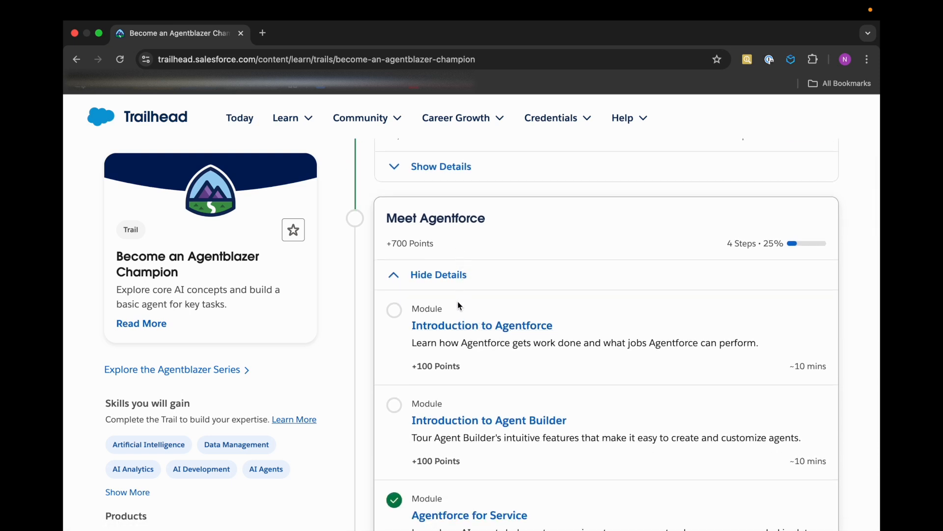
right_click(482, 325)
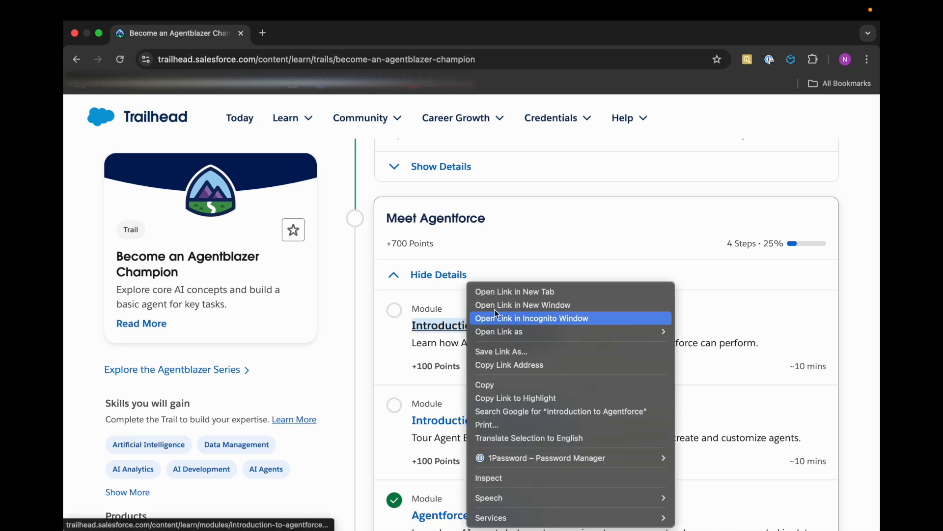
click(514, 290)
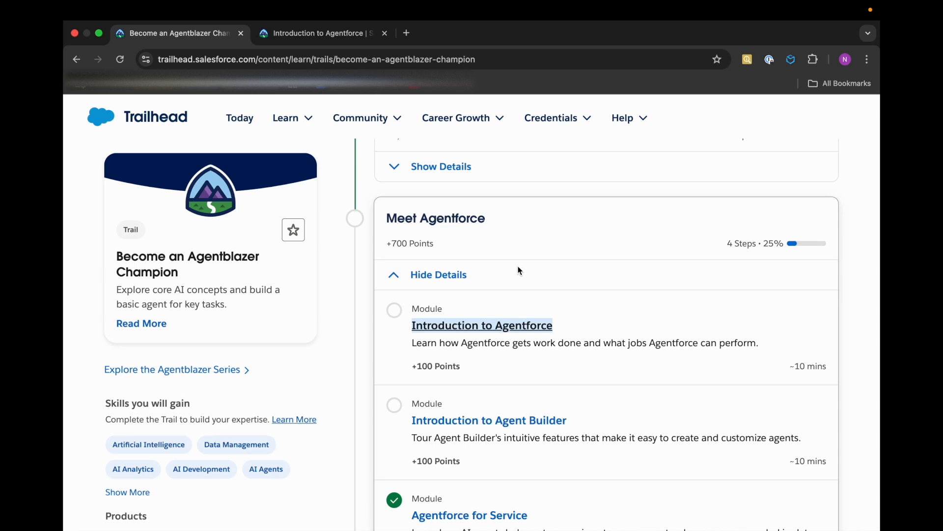
mouse_move(492, 251)
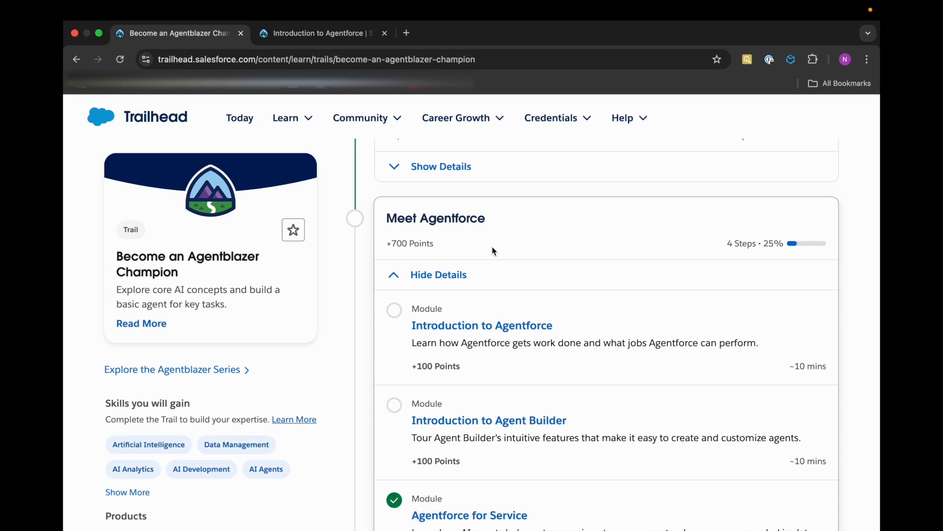
Step: Switch to the module tab and open the Get to Know Agentforce Functionality unit
click(361, 117)
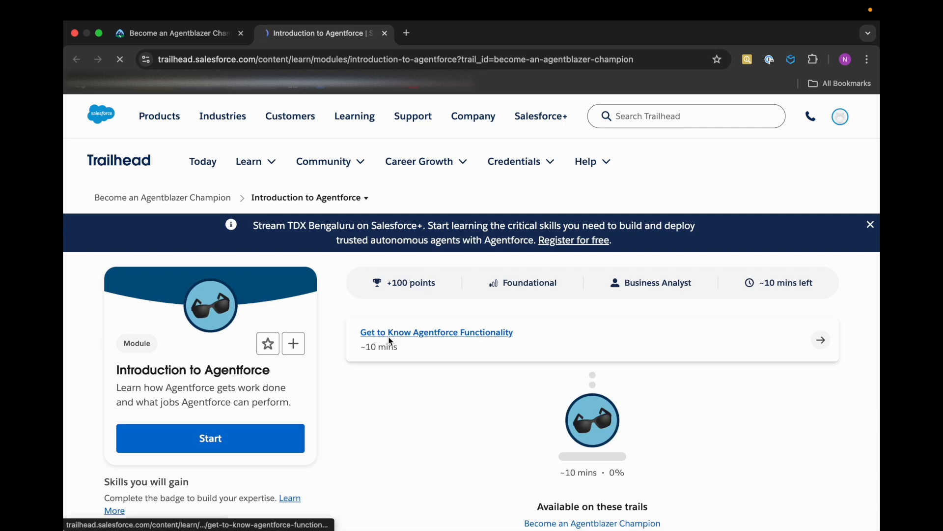
click(436, 331)
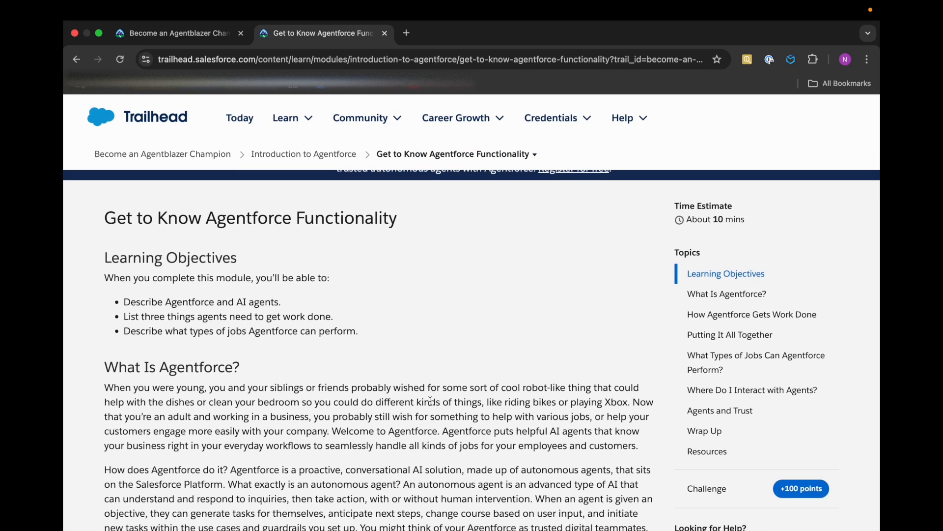
scroll(down, 3)
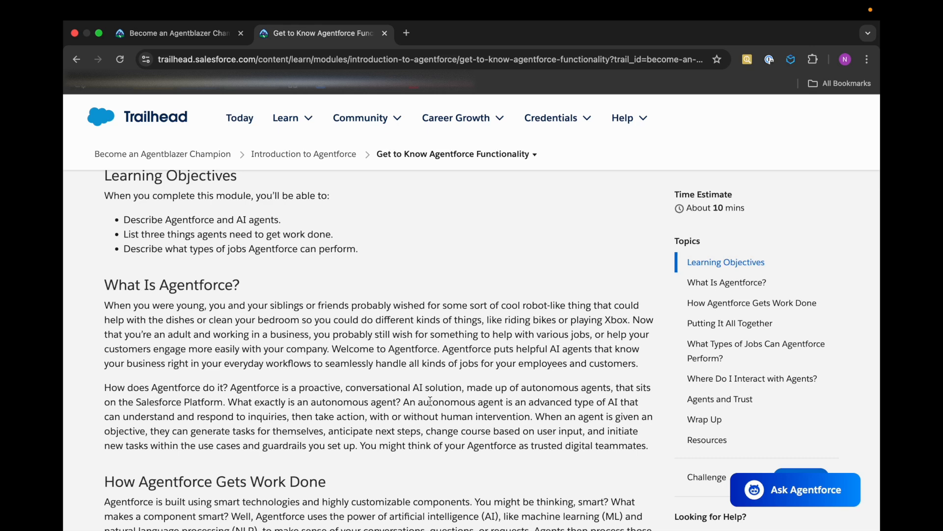
scroll(down, 3)
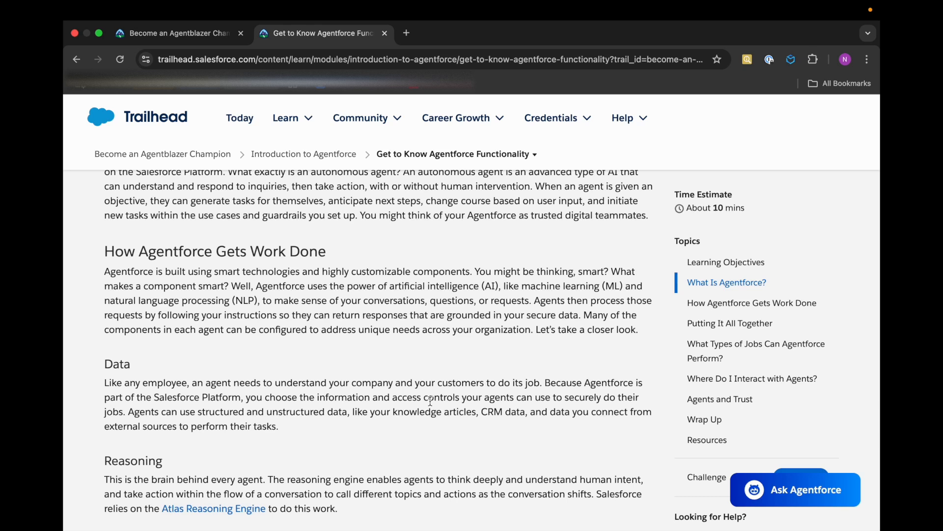
mouse_move(355, 384)
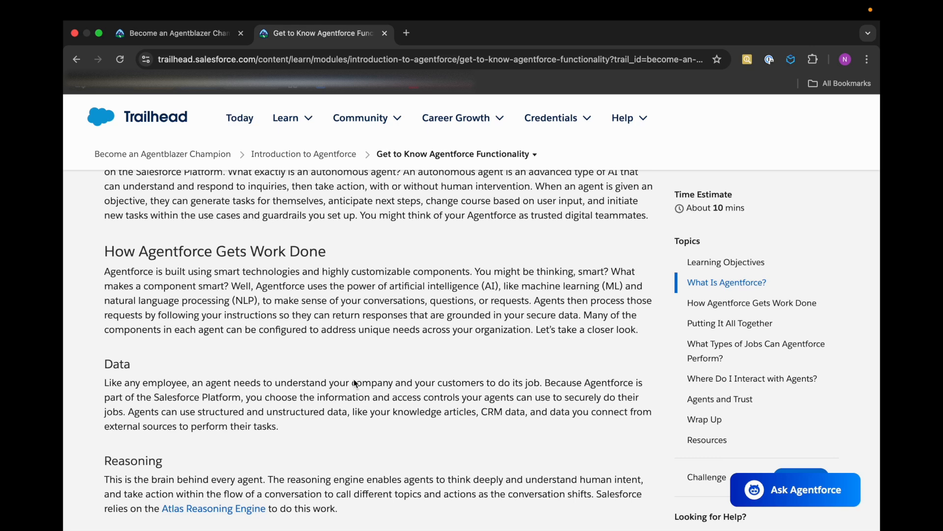
scroll(down, 3)
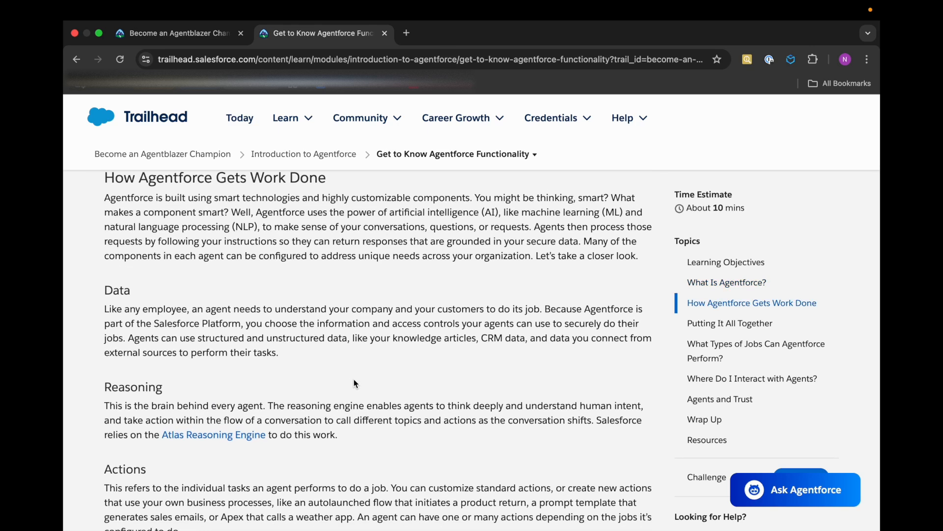
scroll(down, 3)
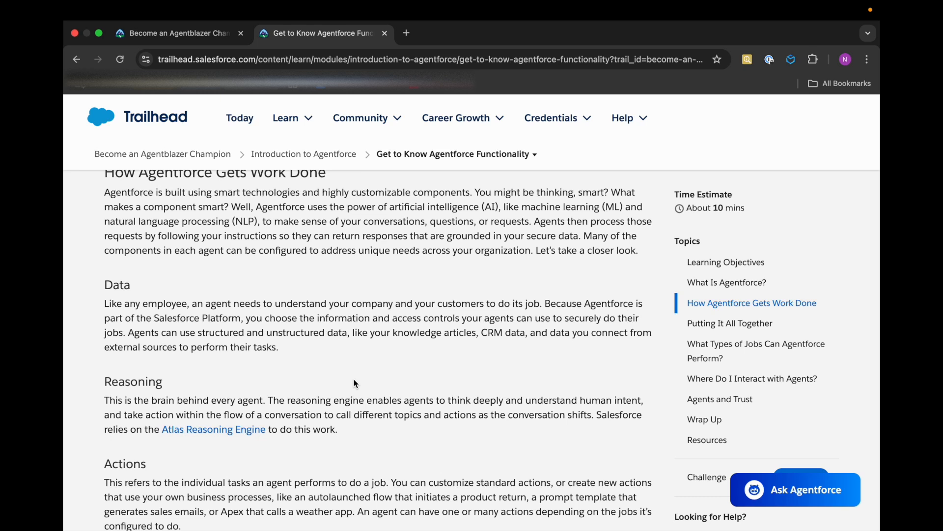
scroll(down, 3)
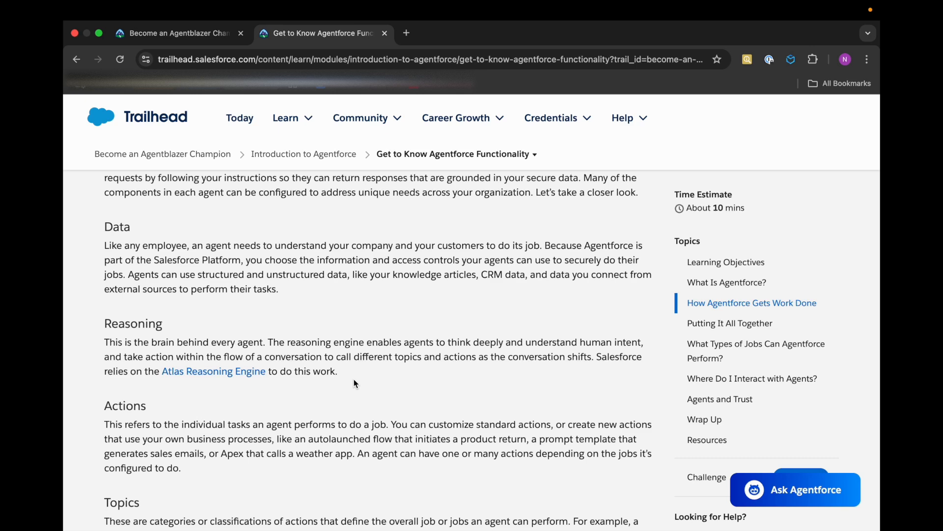
scroll(down, 3)
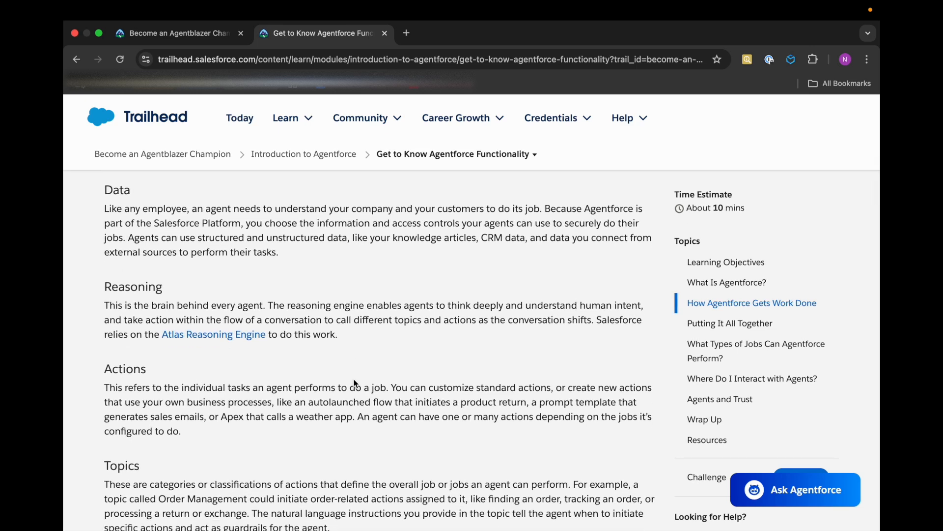
mouse_move(356, 390)
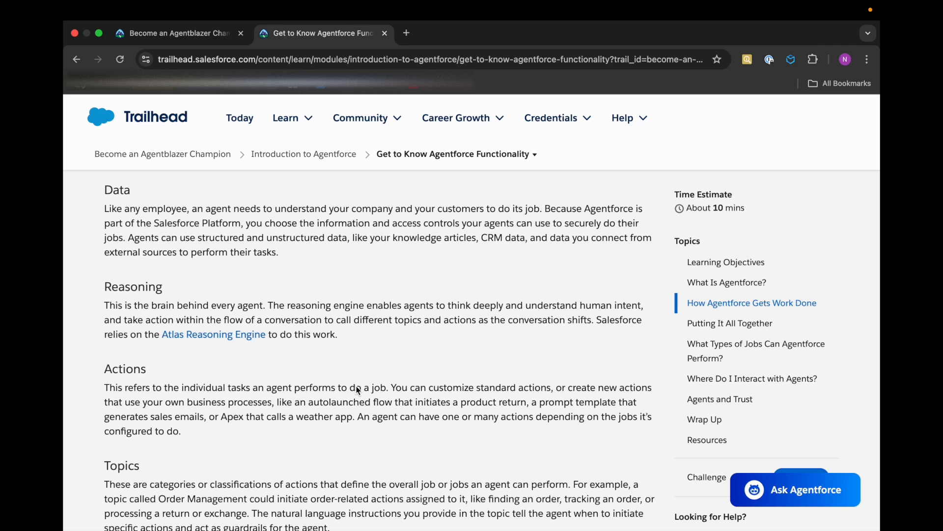
scroll(down, 3)
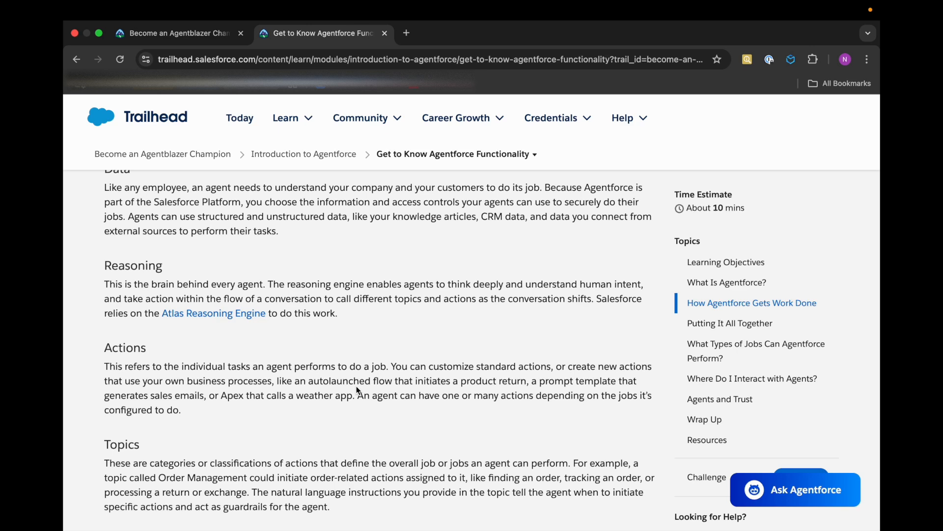
scroll(down, 3)
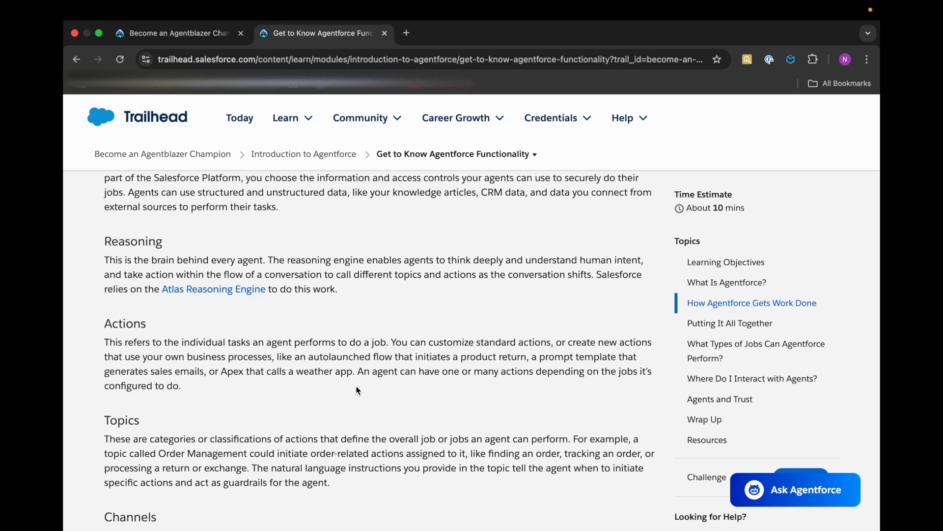
scroll(down, 3)
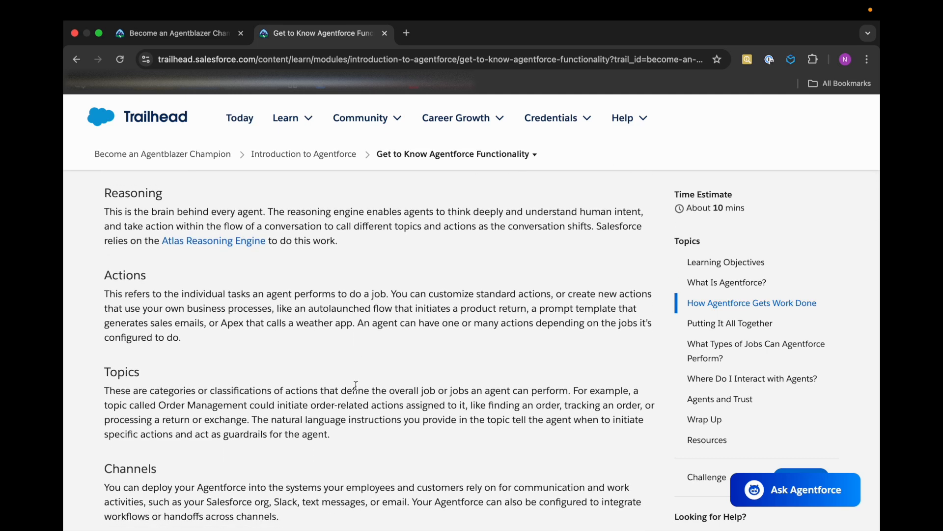
mouse_move(363, 378)
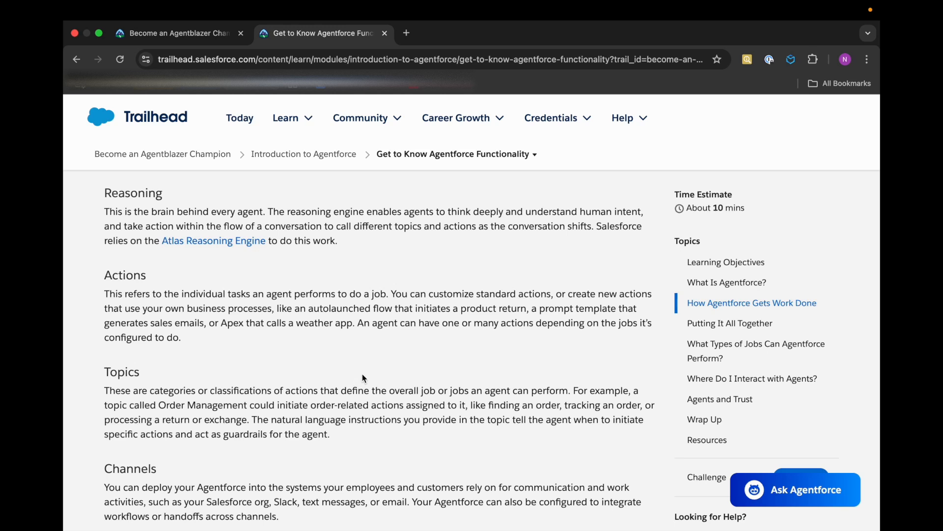
mouse_move(368, 372)
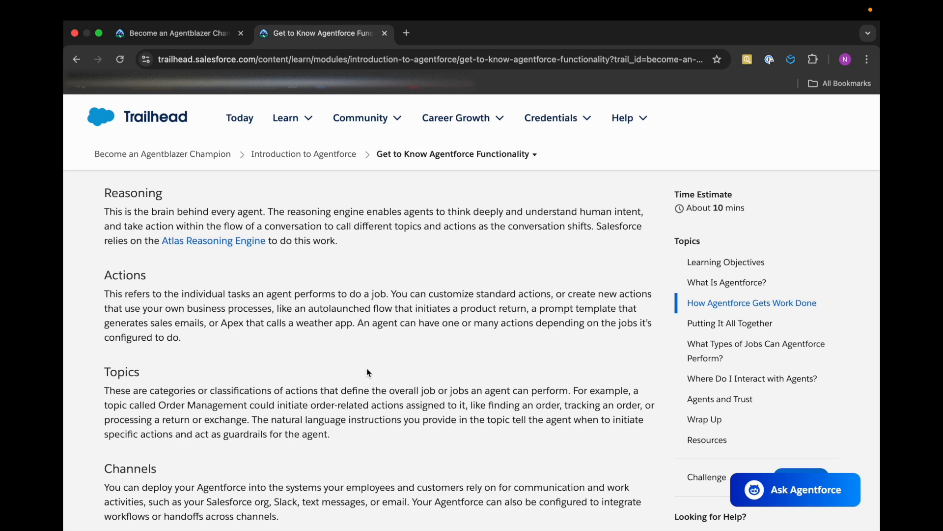
scroll(down, 3)
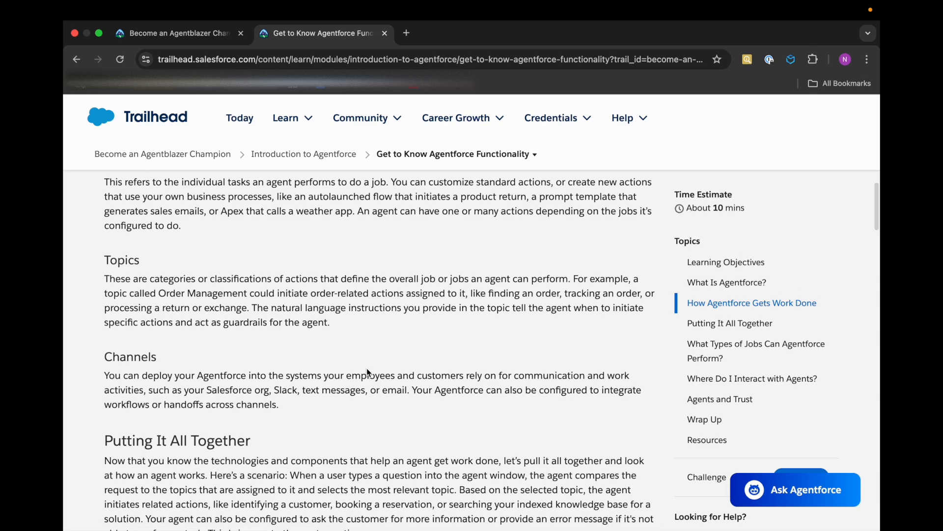
mouse_move(373, 354)
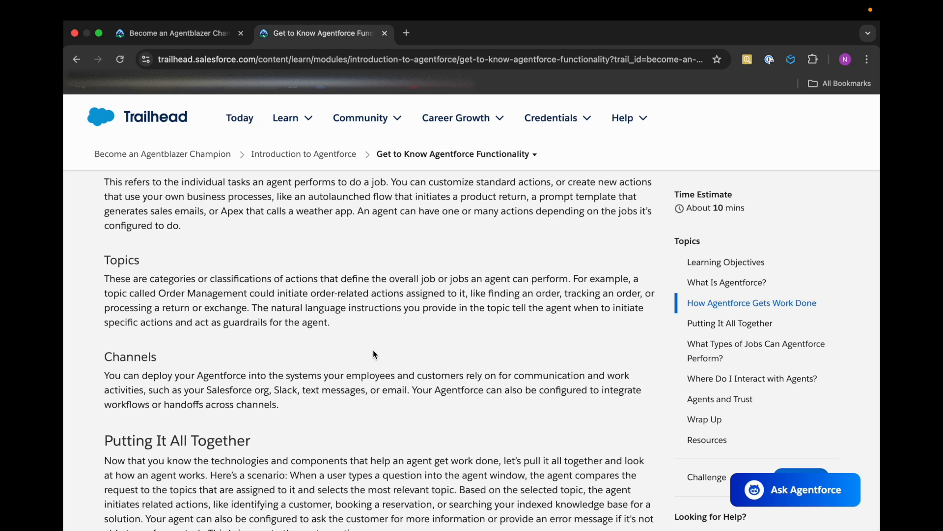
mouse_move(334, 413)
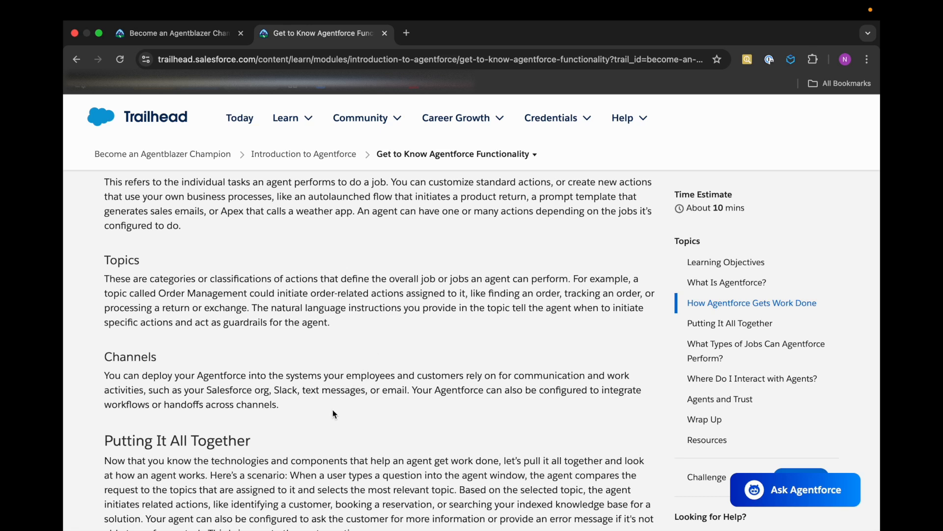
scroll(down, 3)
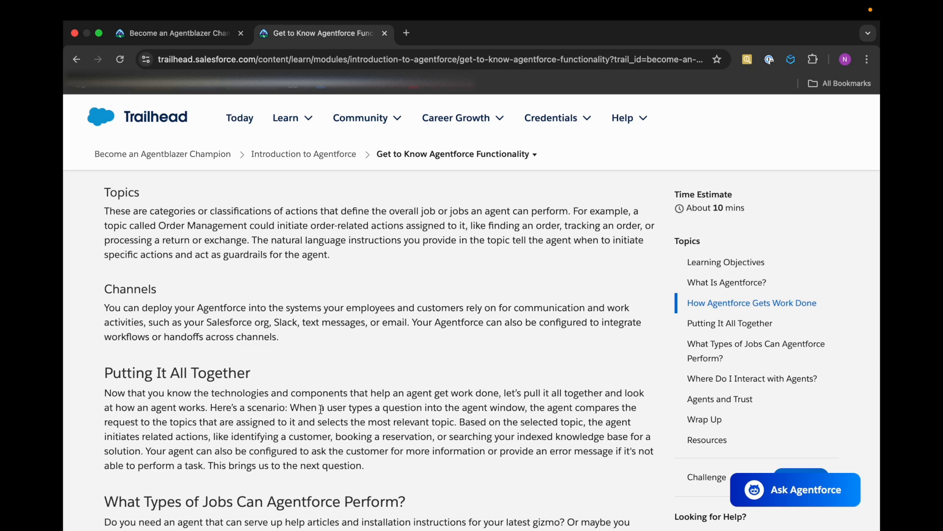
scroll(down, 3)
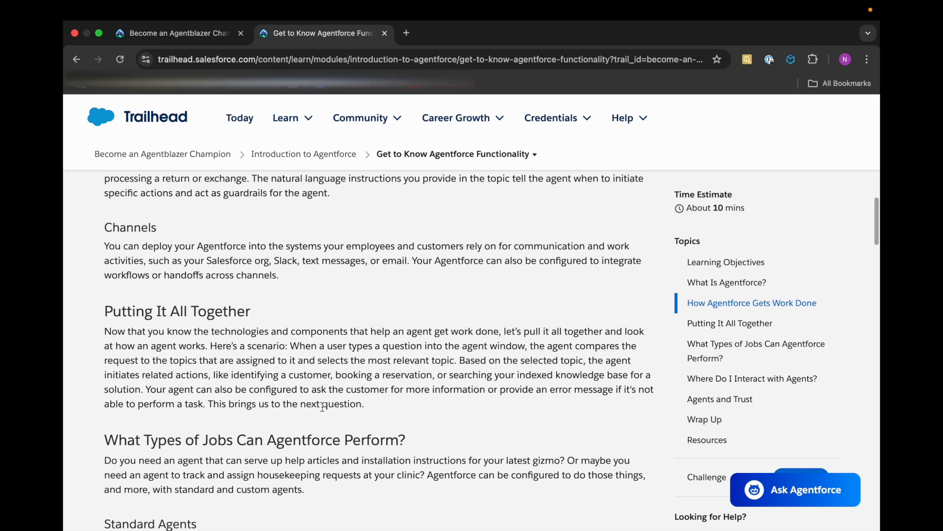
scroll(down, 3)
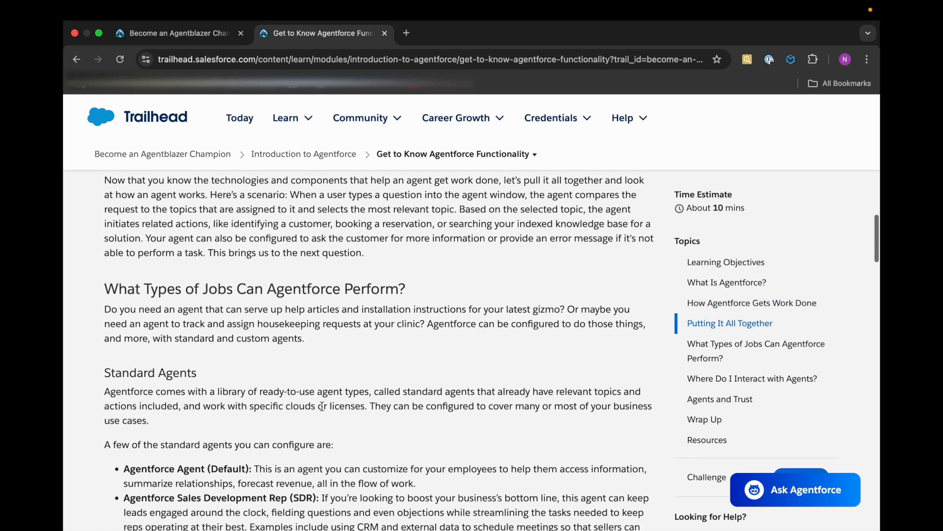
scroll(down, 3)
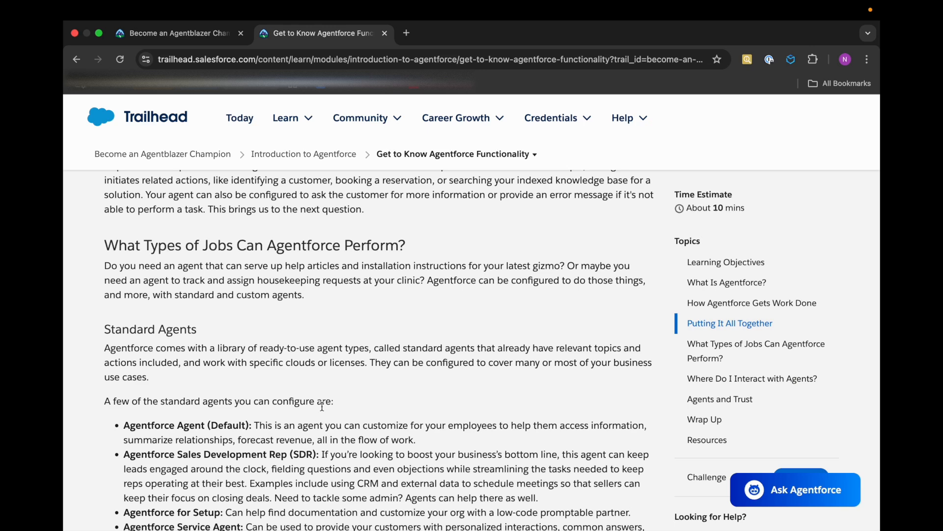
scroll(down, 3)
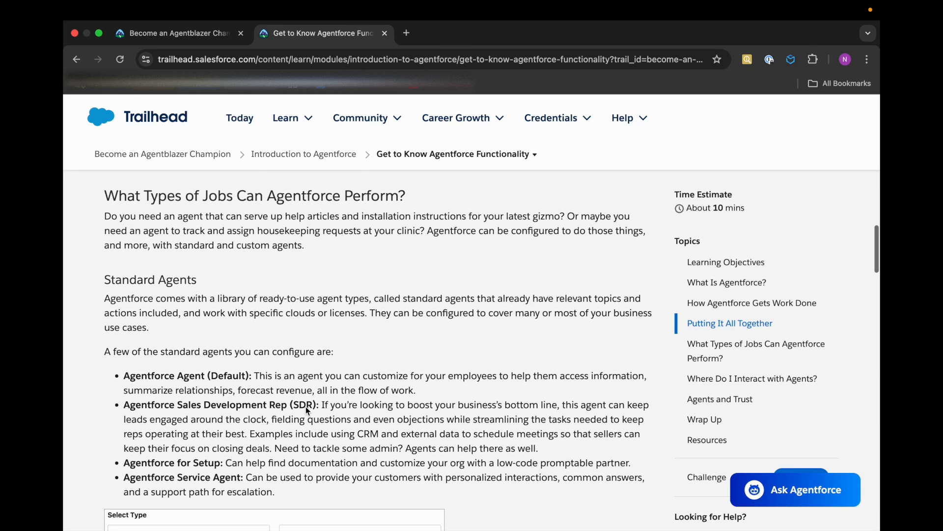
scroll(down, 3)
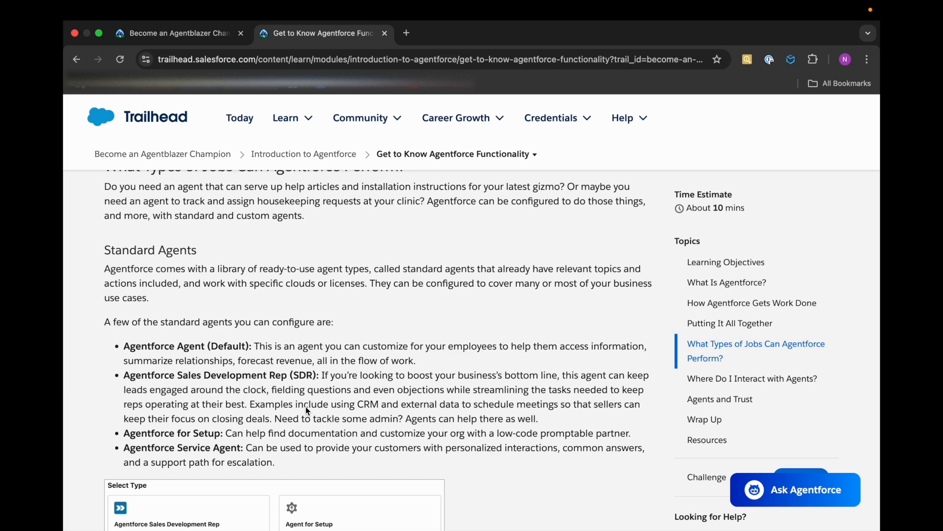
scroll(down, 3)
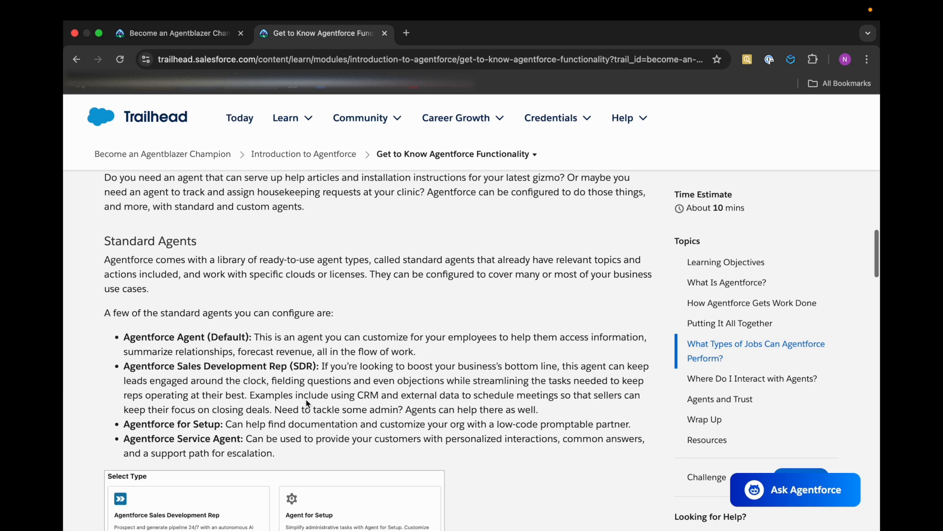
scroll(down, 3)
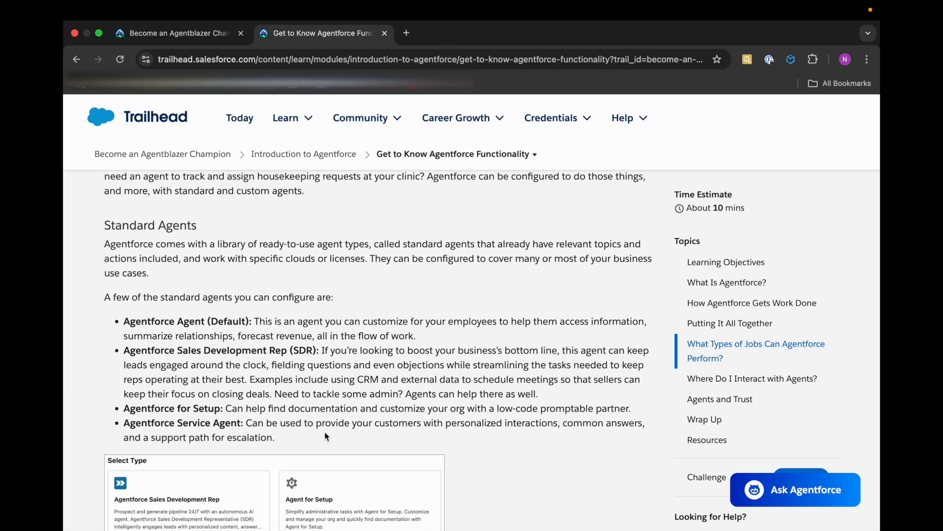
mouse_move(328, 441)
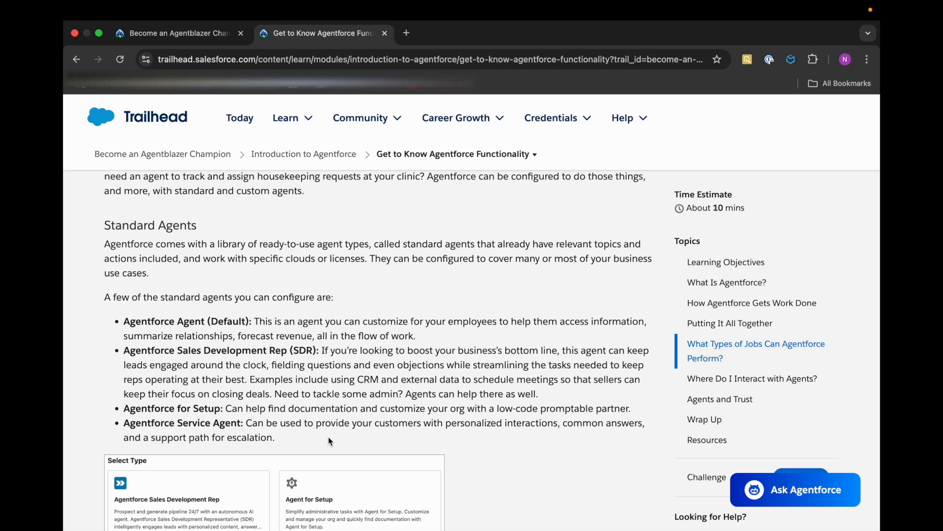
scroll(down, 3)
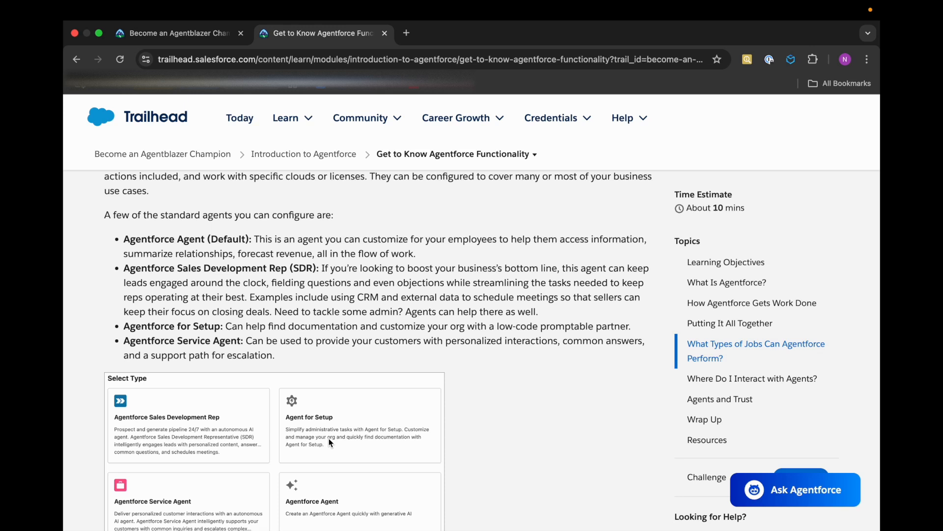
scroll(down, 3)
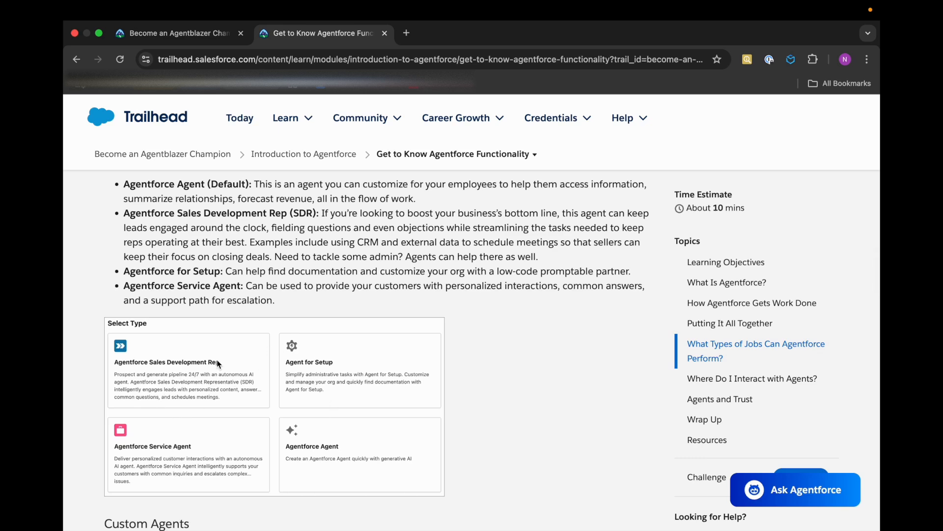
scroll(down, 3)
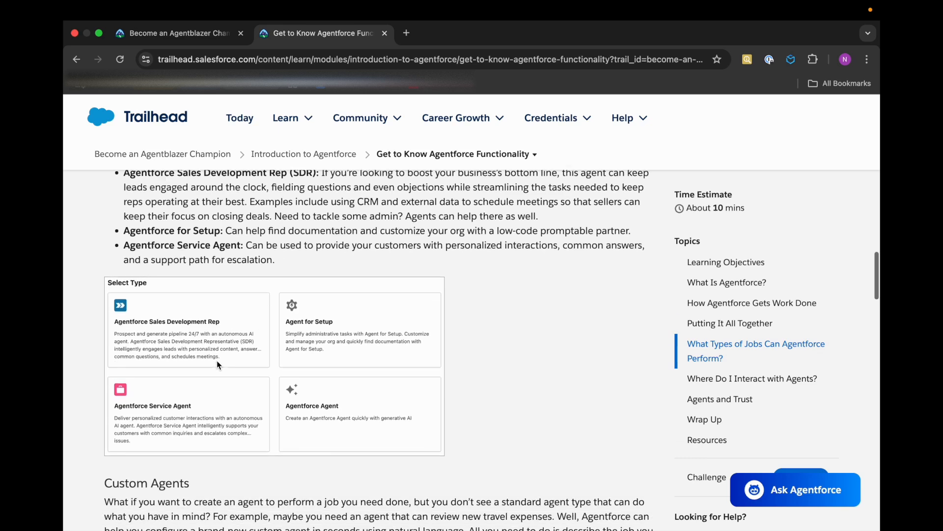
scroll(down, 3)
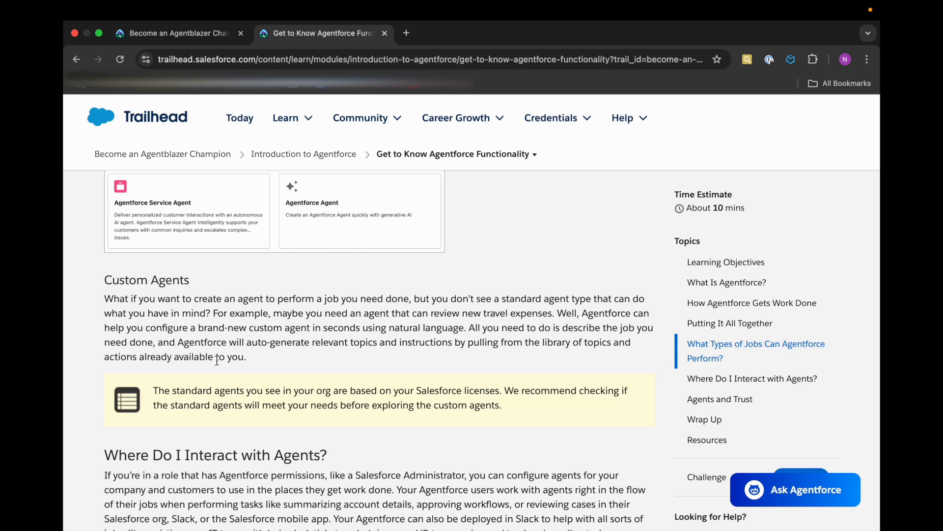
scroll(down, 3)
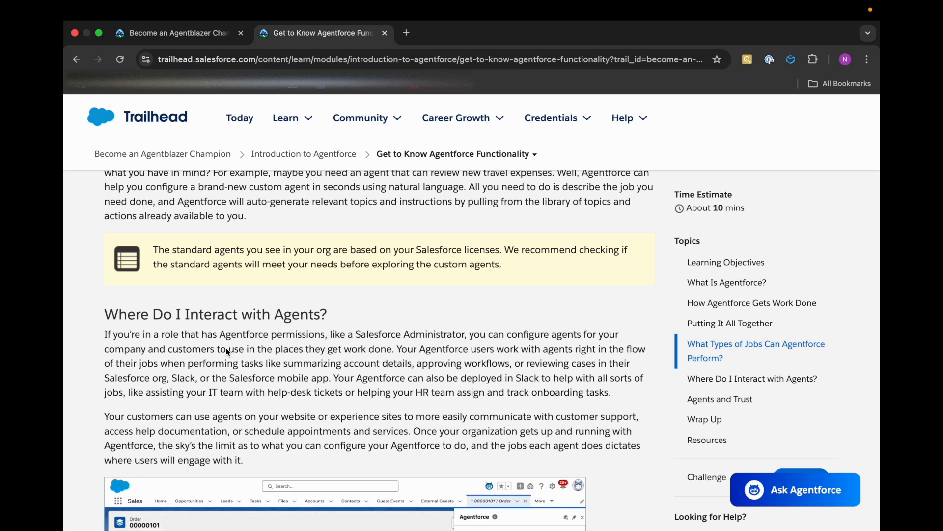
mouse_move(252, 401)
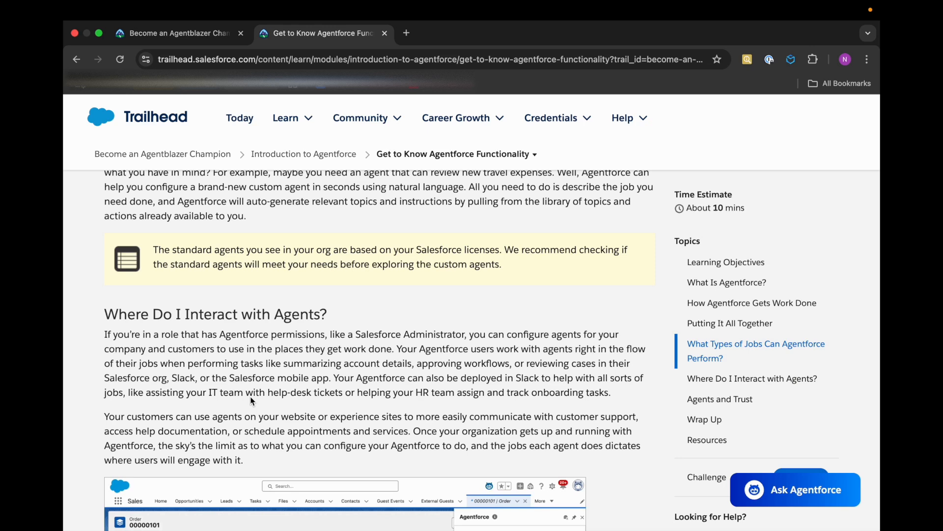
Step: Scroll through Agents and Trust and Wrap Up down to the quiz
scroll(down, 3)
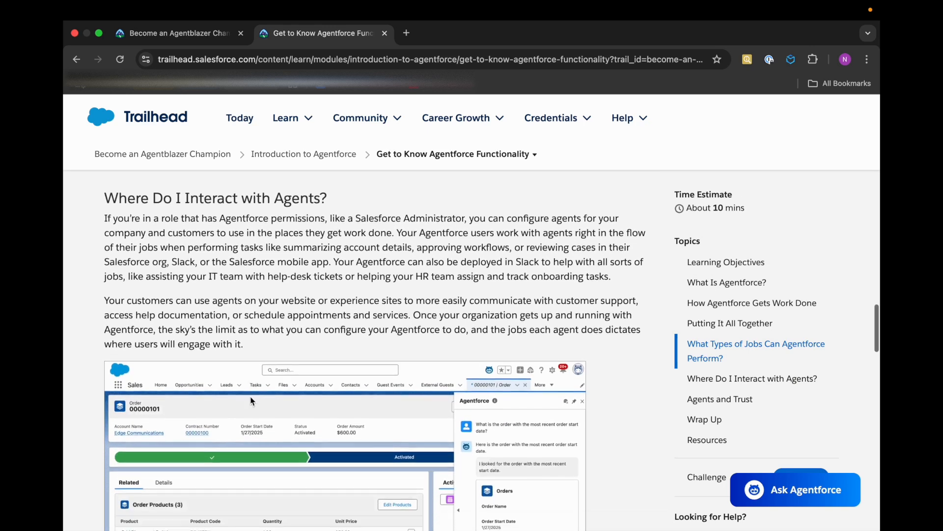
scroll(down, 3)
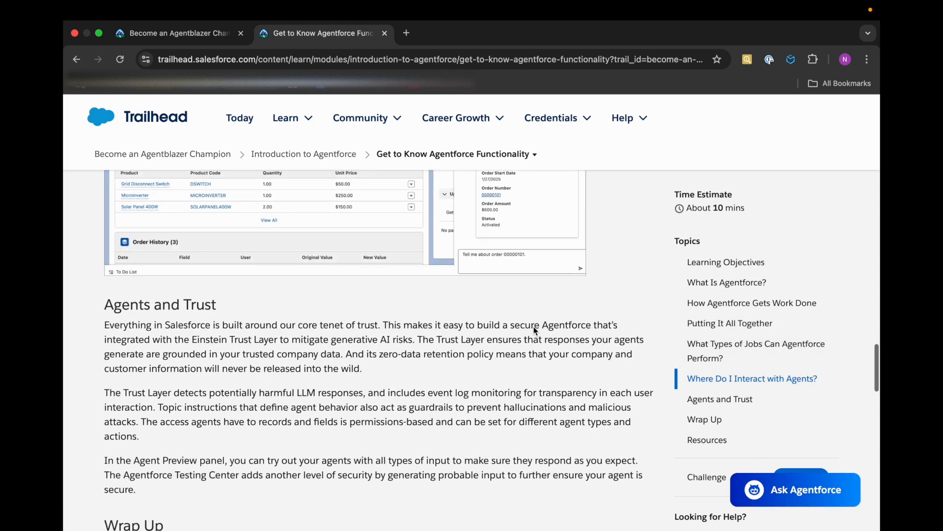
scroll(down, 3)
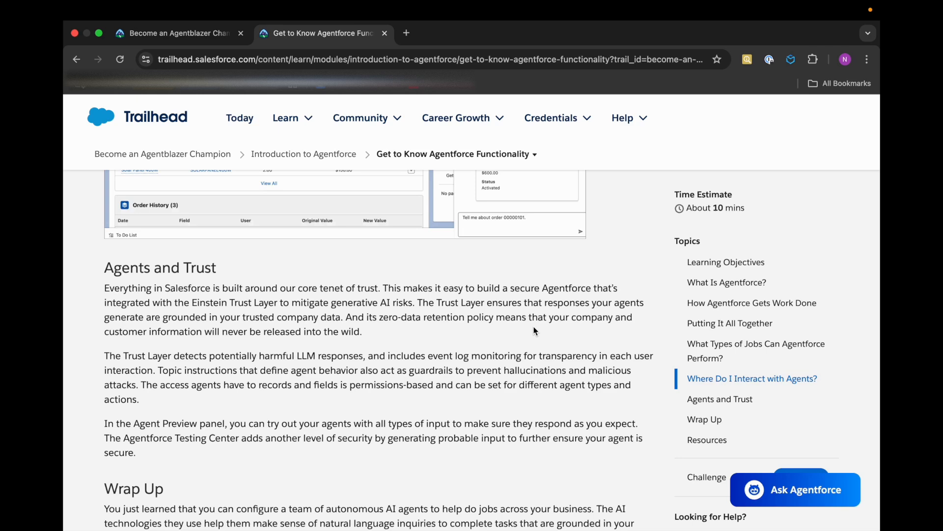
scroll(down, 3)
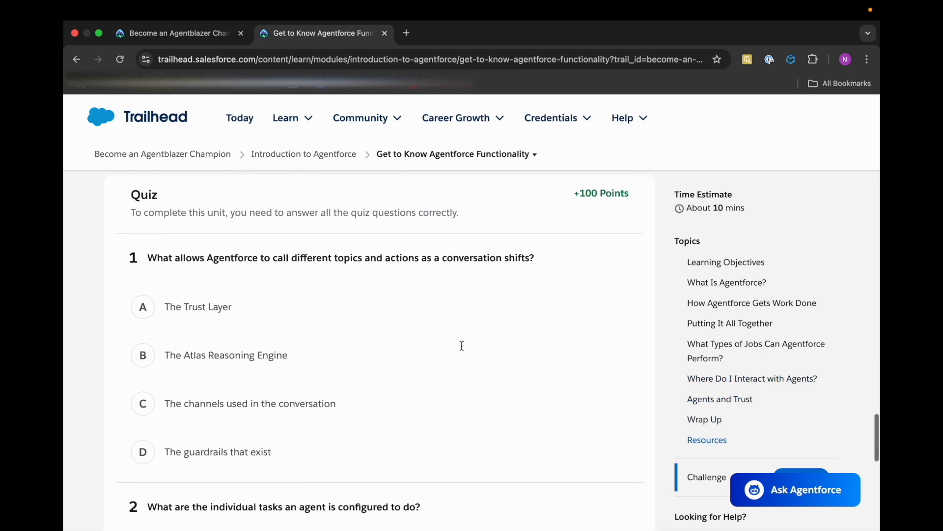
Step: Answer question 1 with The Atlas Reasoning Engine, question 2 with Actions, and check the quiz
click(226, 347)
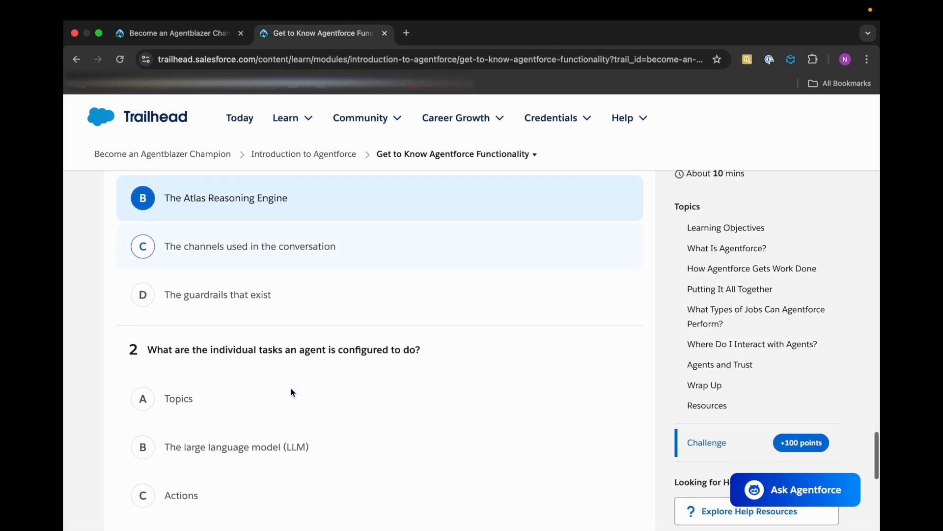
scroll(down, 3)
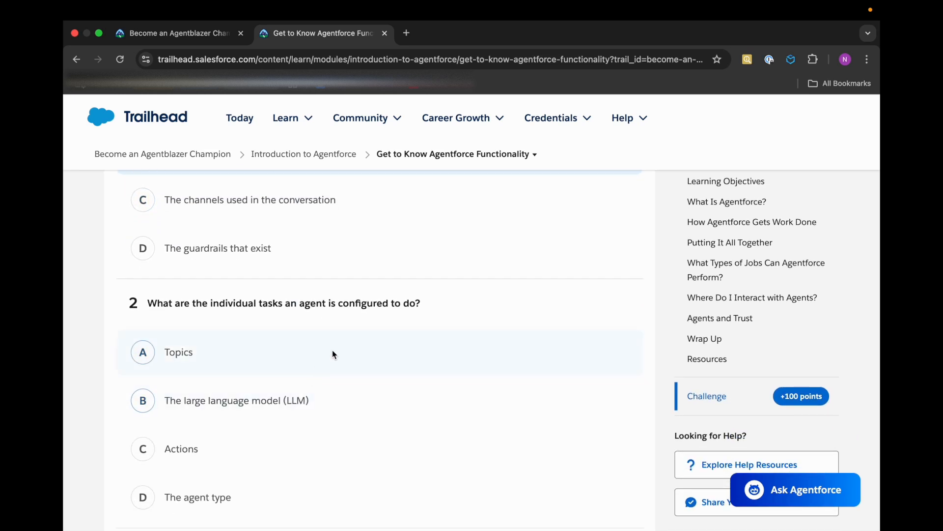
scroll(down, 3)
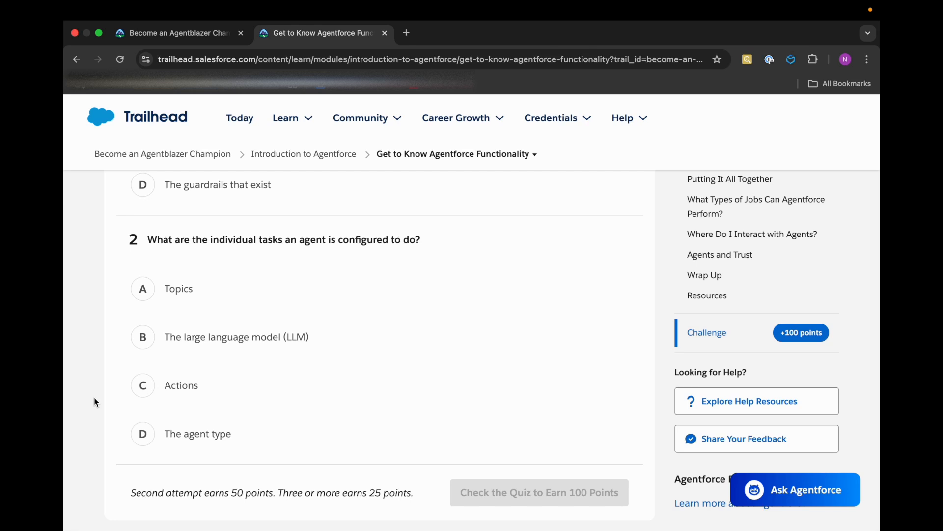
click(181, 385)
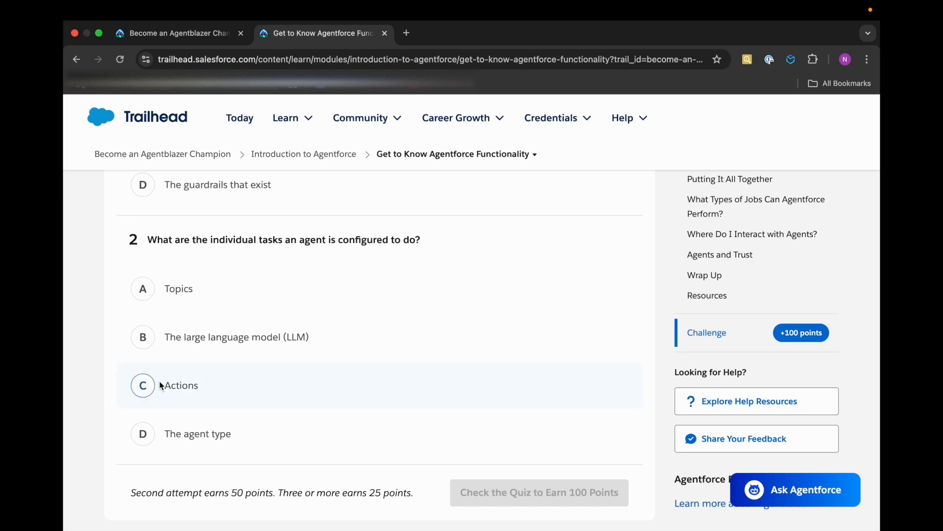
click(143, 386)
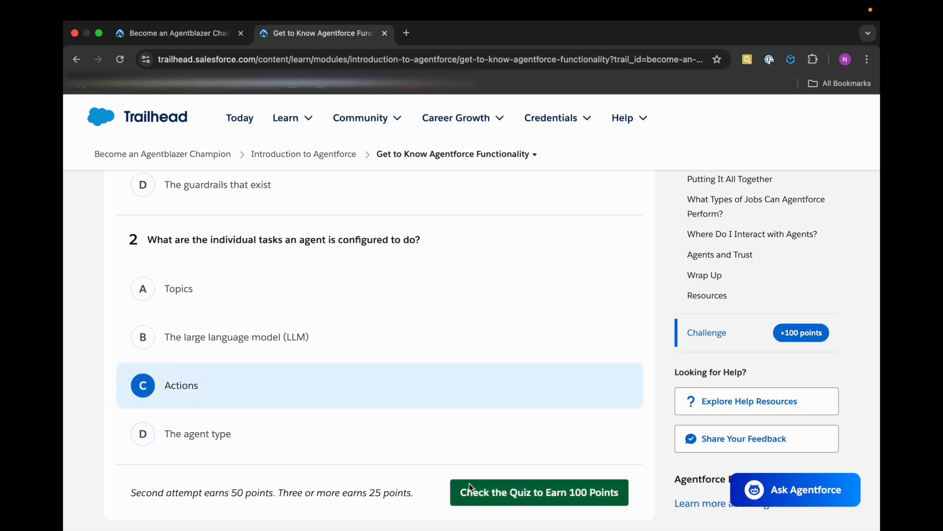
click(538, 492)
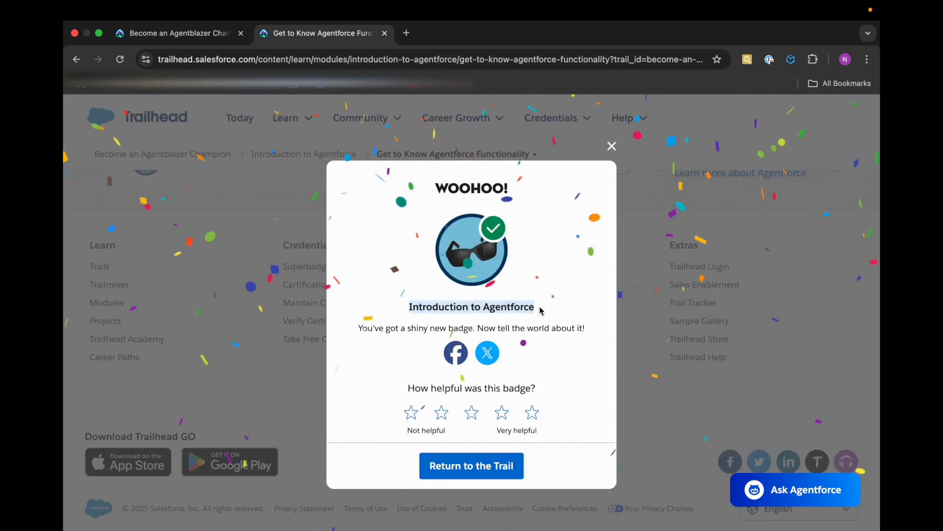
Step: Return to the Become an Agentblazer Champion trail tab showing the Meet Agentforce modules
click(175, 33)
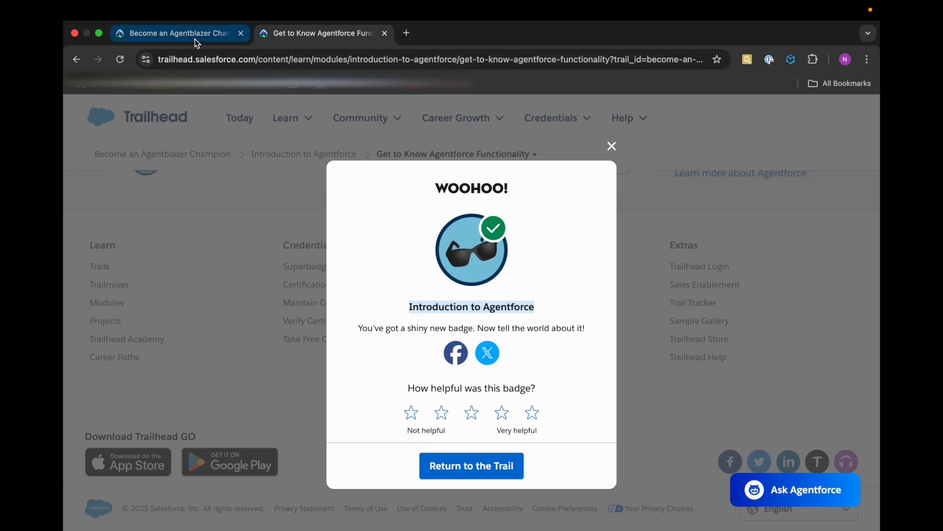
click(471, 465)
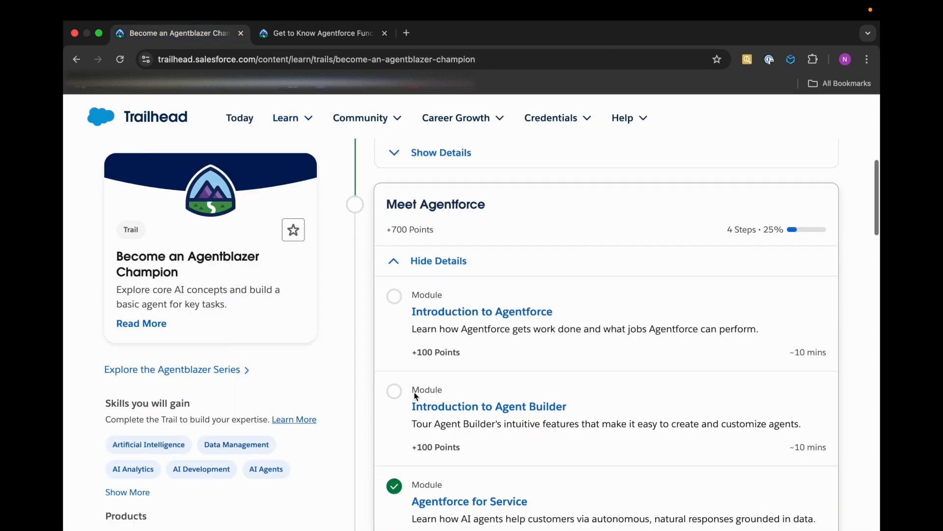
scroll(down, 3)
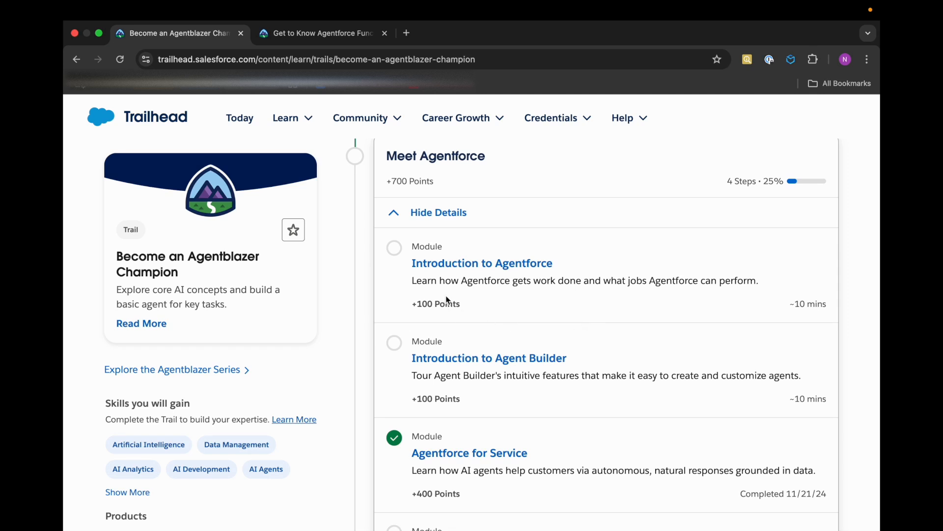
mouse_move(500, 336)
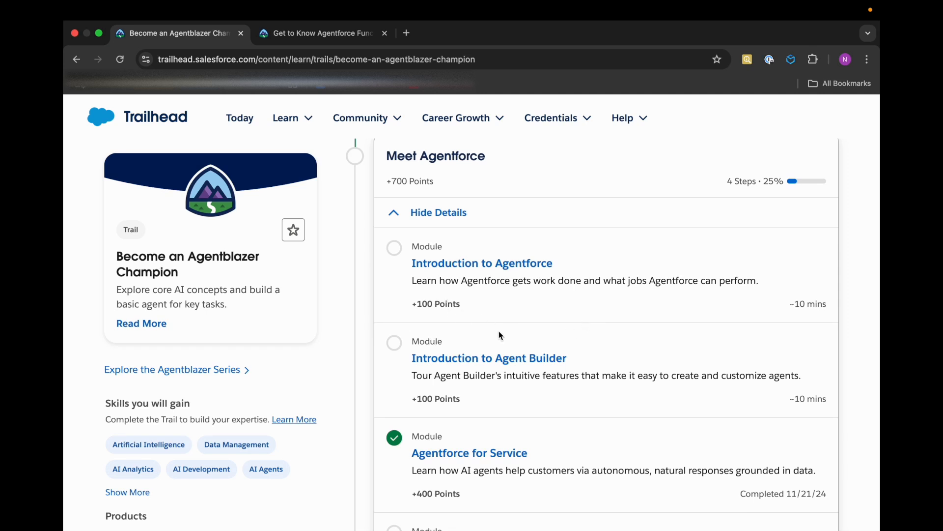